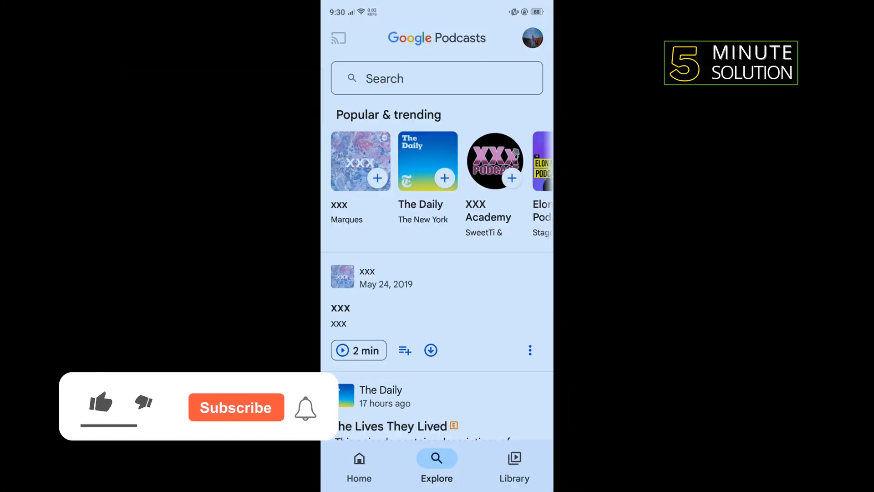
Check the recent searches in the Play Store search bar, then return to the home screen
{"action": "left_click", "coordinate": [100, 402]}
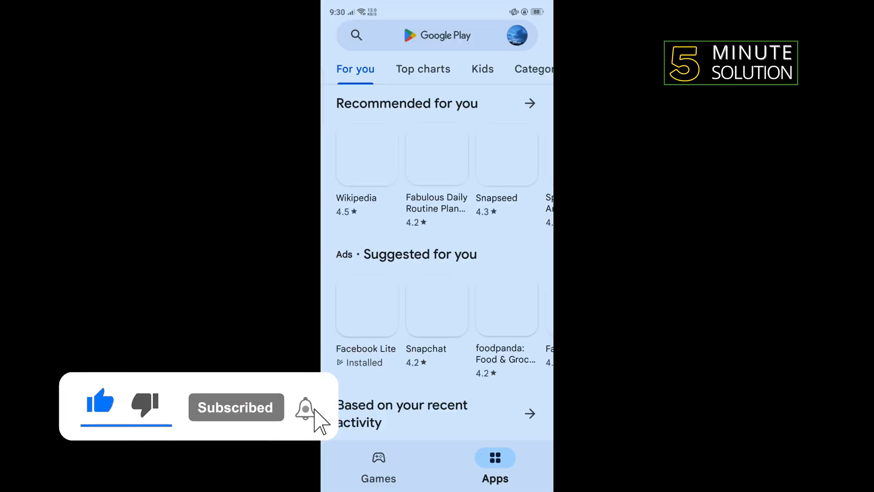
{"action": "left_click", "coordinate": [356, 36]}
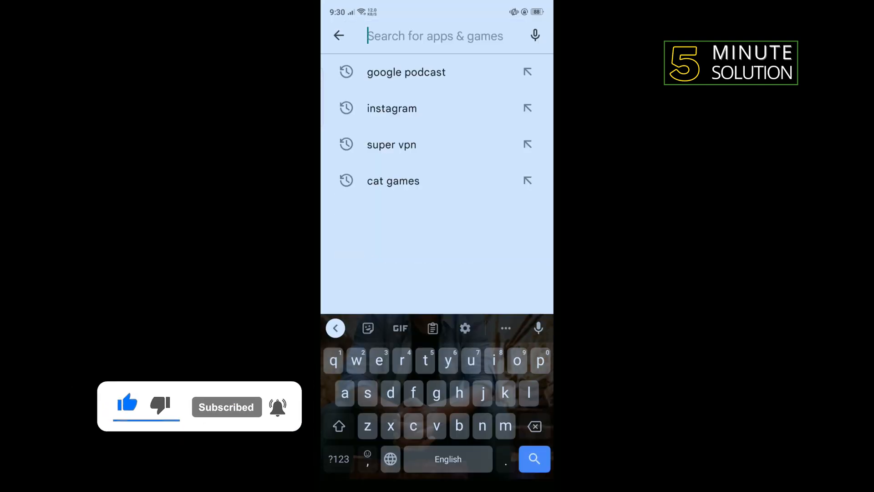
{"action": "left_click", "coordinate": [406, 72]}
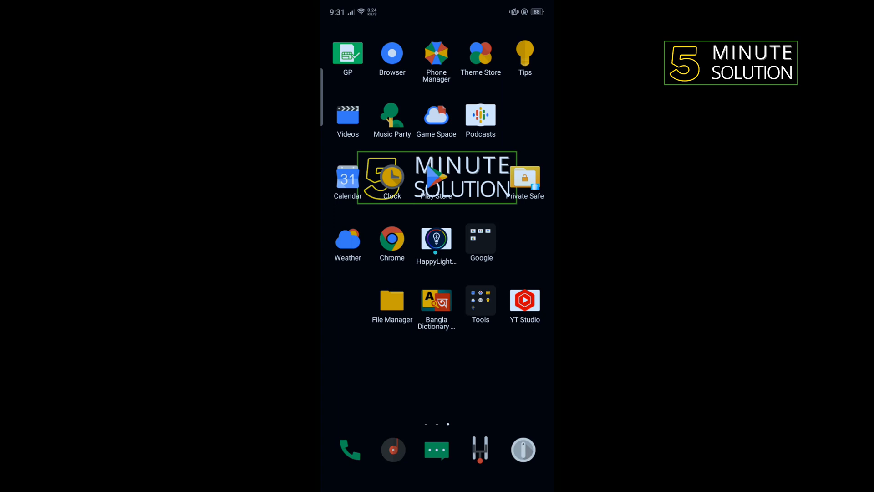
Switch Google Podcasts from the signed-in account to 'Use without an account'
{"action": "left_click", "coordinate": [480, 114]}
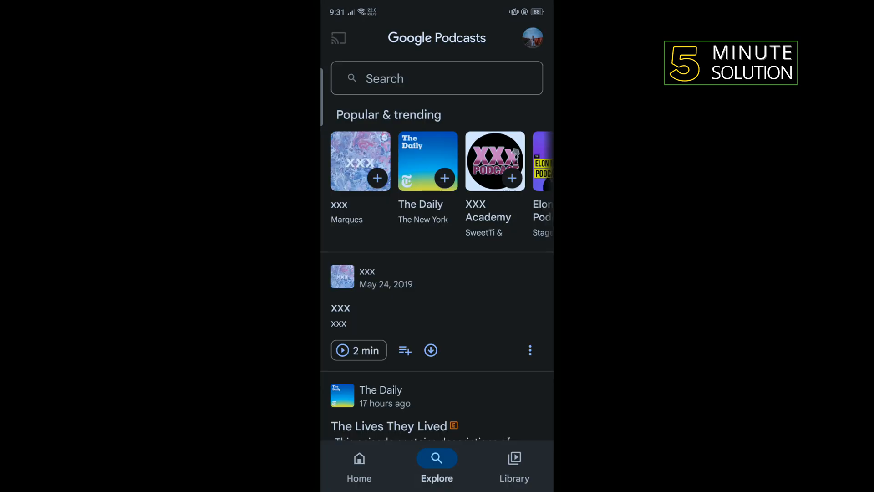
{"action": "left_click", "coordinate": [531, 38]}
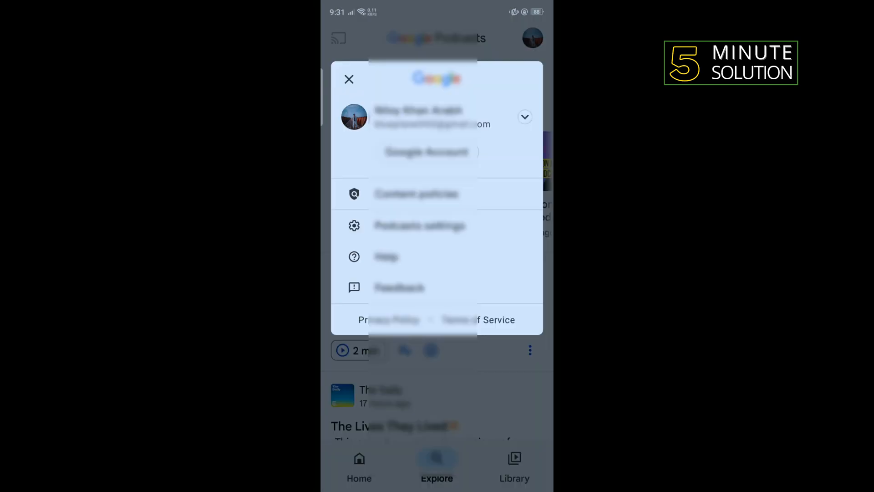
{"action": "left_click", "coordinate": [523, 117]}
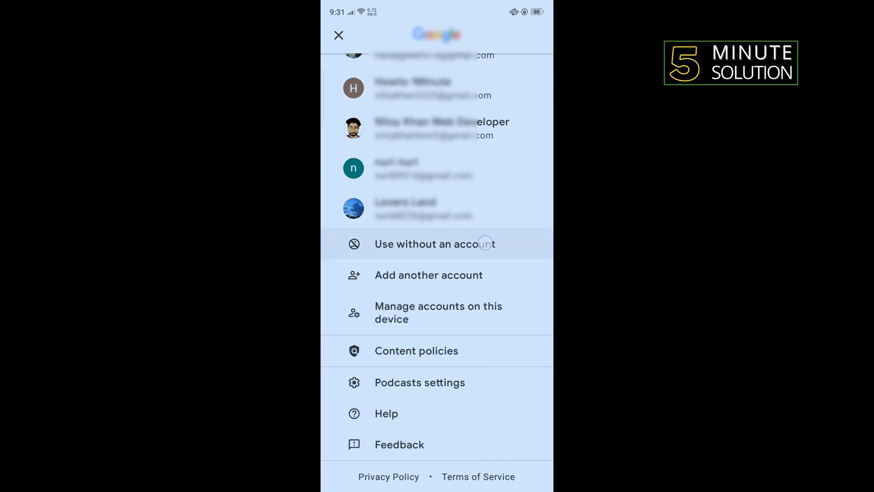
{"action": "left_click", "coordinate": [434, 244]}
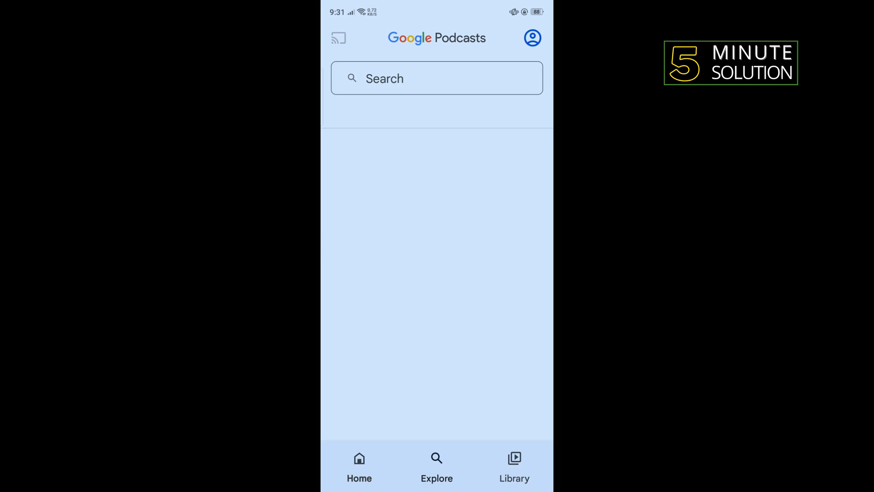
{"action": "left_click", "coordinate": [436, 465]}
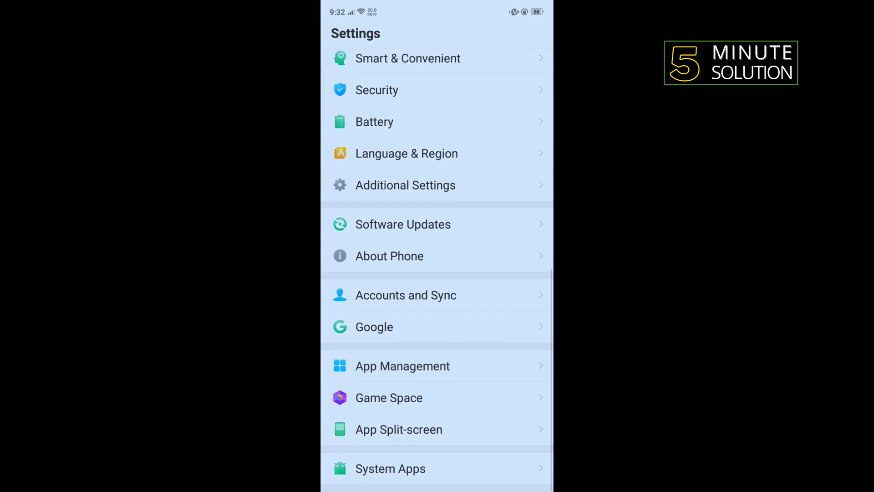
Open Google Podcasts' App Info page from the App Management list
{"action": "left_click", "coordinate": [402, 366]}
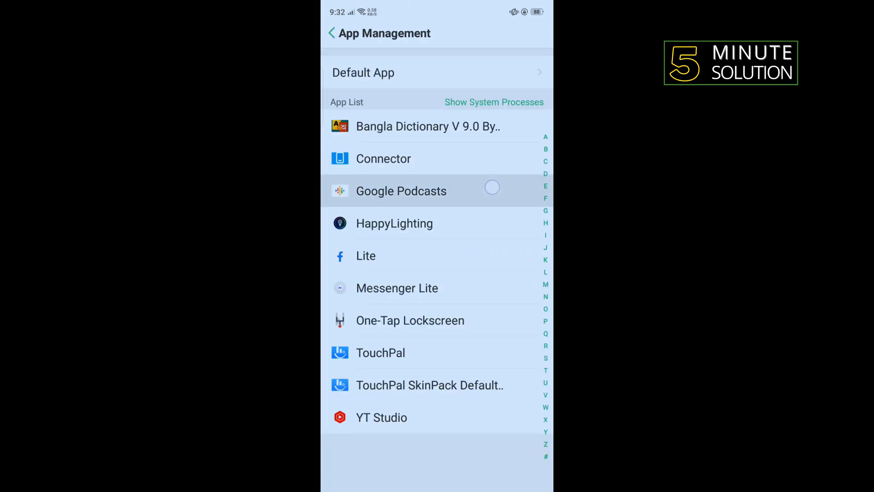
{"action": "left_click", "coordinate": [401, 191]}
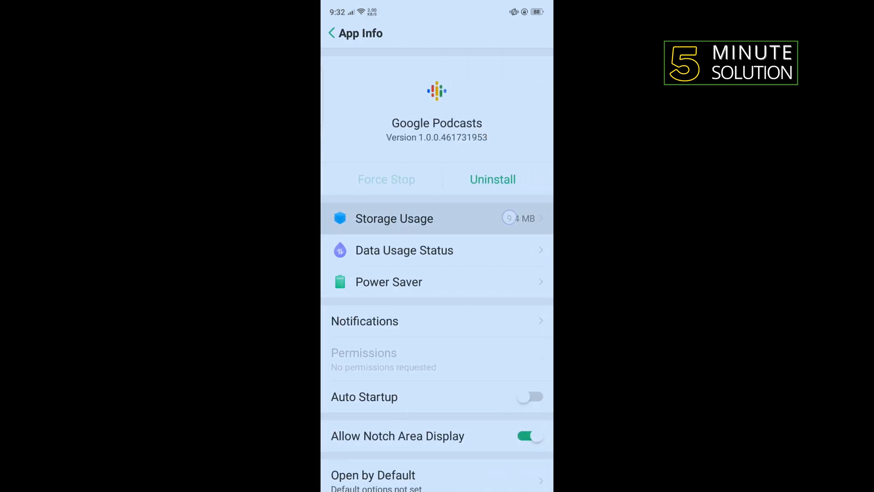
Clear Google Podcasts' stored data, then uninstall the app and confirm with OK
{"action": "left_click", "coordinate": [395, 218]}
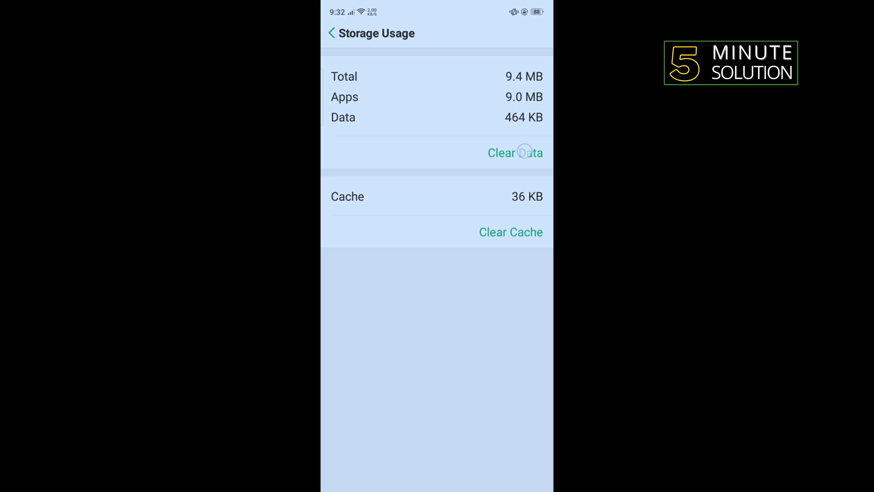
{"action": "left_click", "coordinate": [515, 153]}
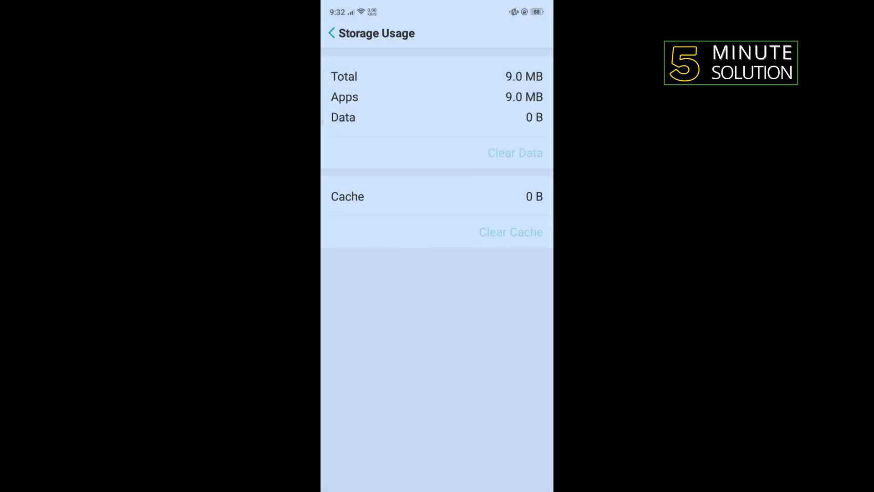
{"action": "left_click", "coordinate": [331, 33]}
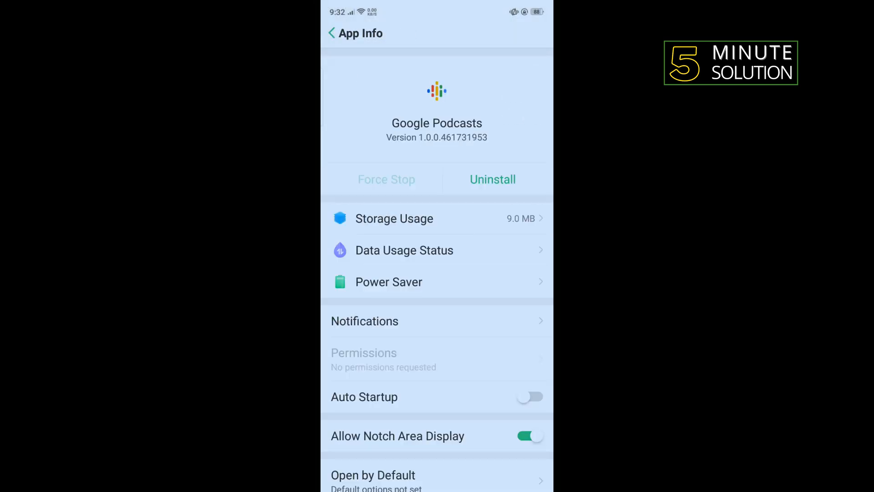
{"action": "left_click", "coordinate": [492, 179]}
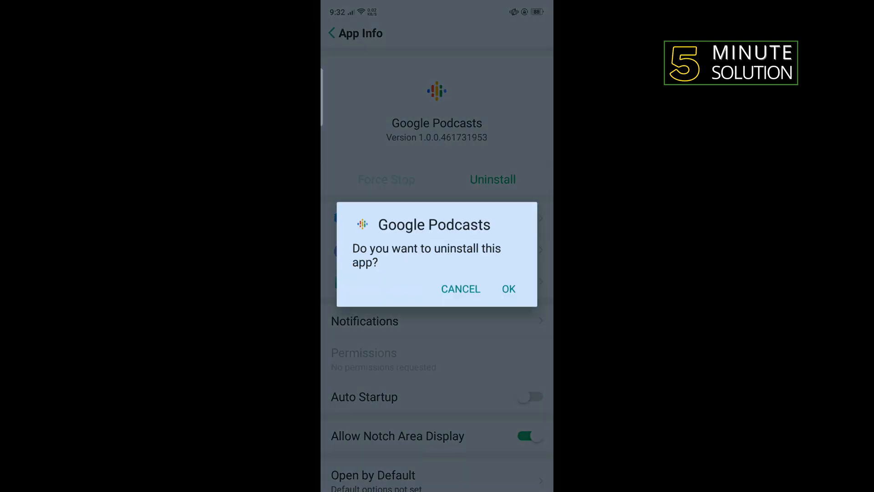
{"action": "left_click", "coordinate": [508, 288]}
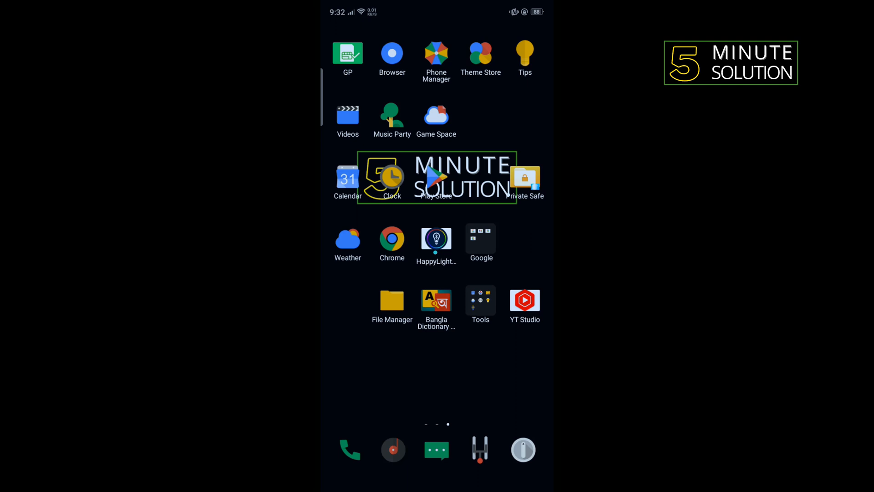
Search Chrome for 'older version google podcasts'
{"action": "scroll", "scroll_direction": "left", "scroll_amount": 3}
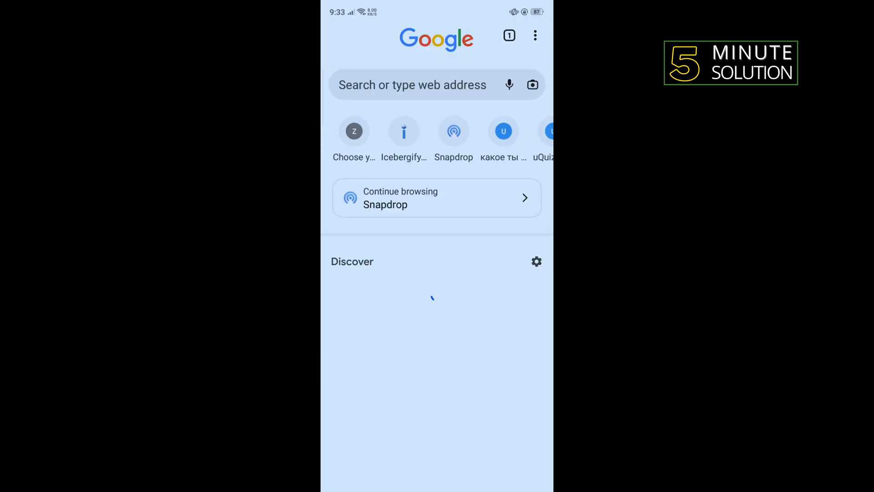
{"action": "type", "text": "older"}
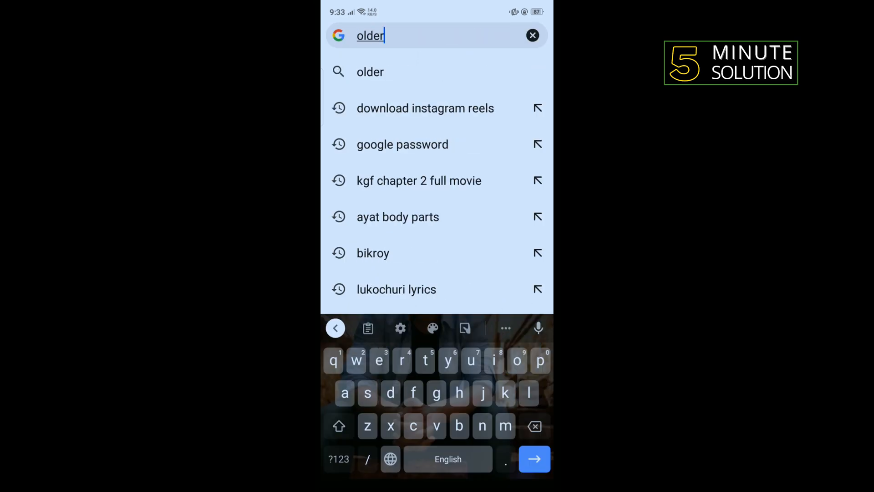
{"action": "type", "text": "version"}
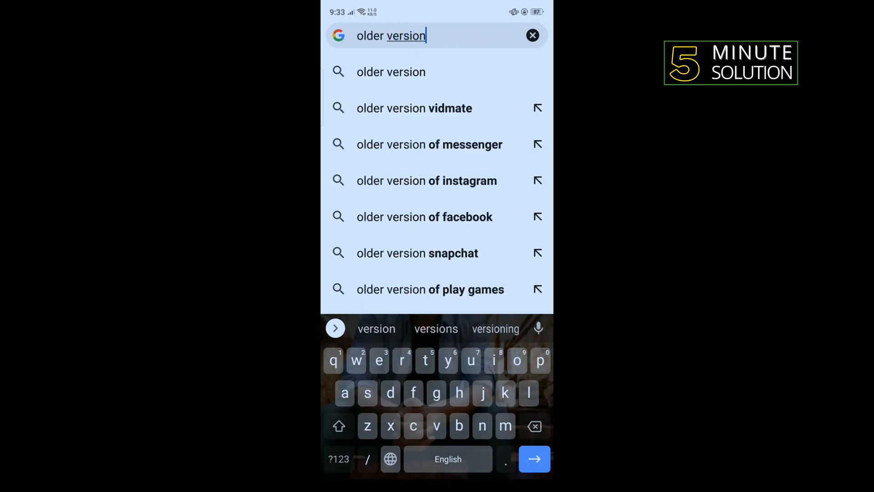
{"action": "left_click", "coordinate": [534, 459]}
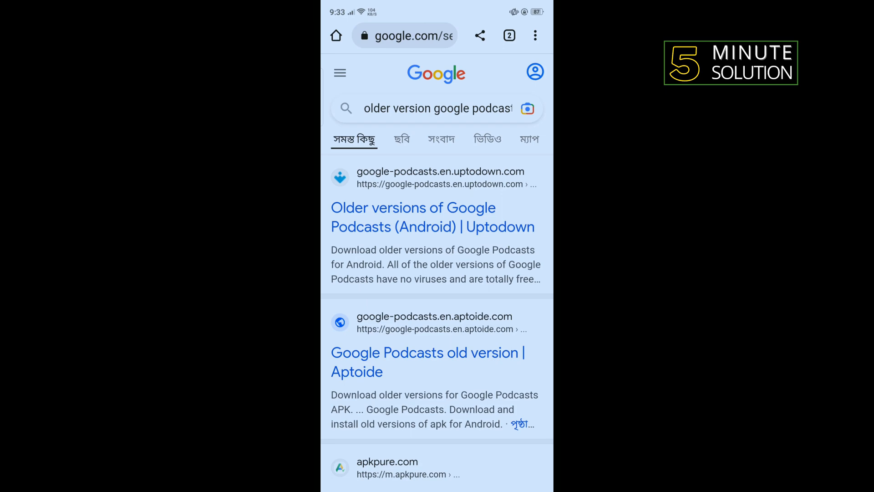
Download the Google Podcasts 1.0.0.461731953 APK from Uptodown, accepting the harmful-file warning
{"action": "left_click", "coordinate": [432, 218]}
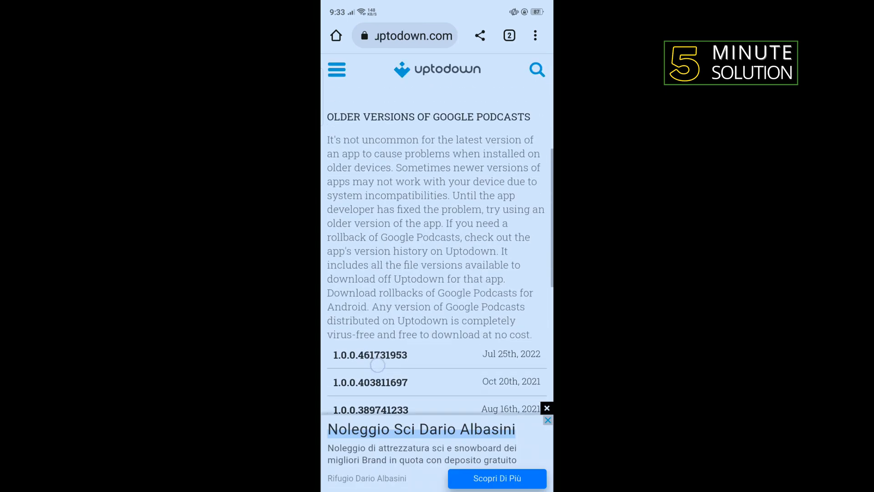
{"action": "scroll", "scroll_direction": "down", "scroll_amount": 3}
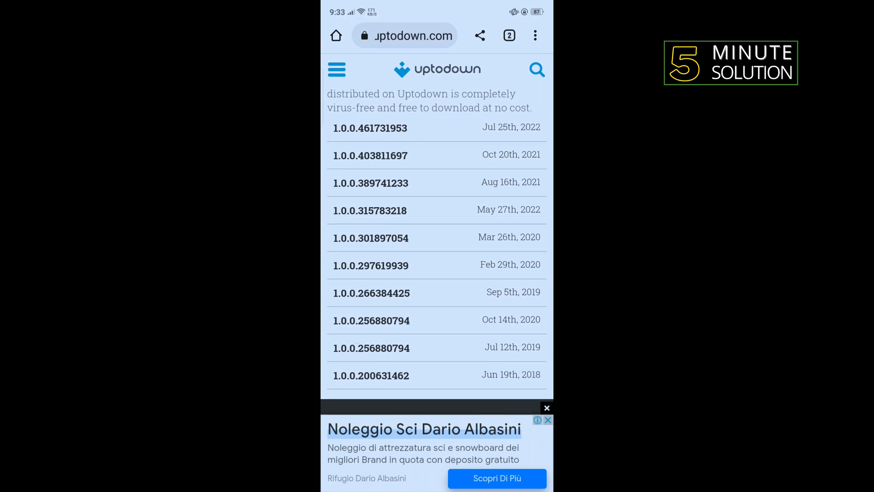
{"action": "double_click", "coordinate": [370, 127]}
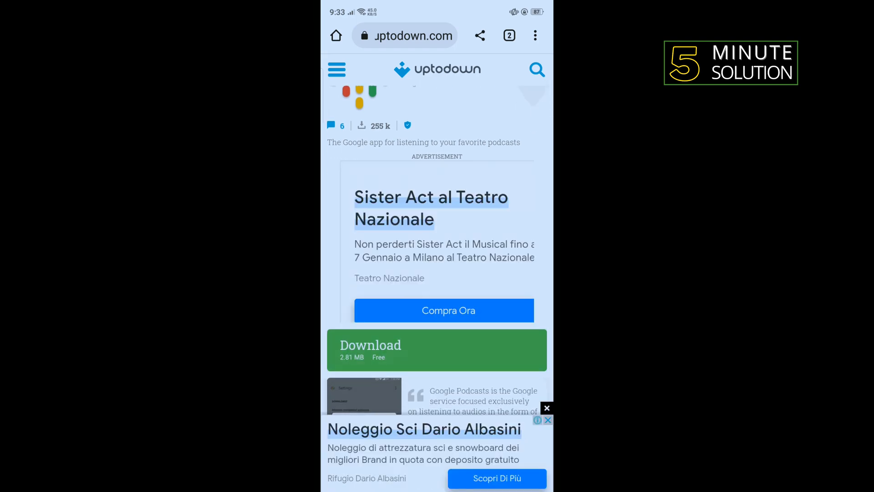
{"action": "left_click", "coordinate": [437, 349]}
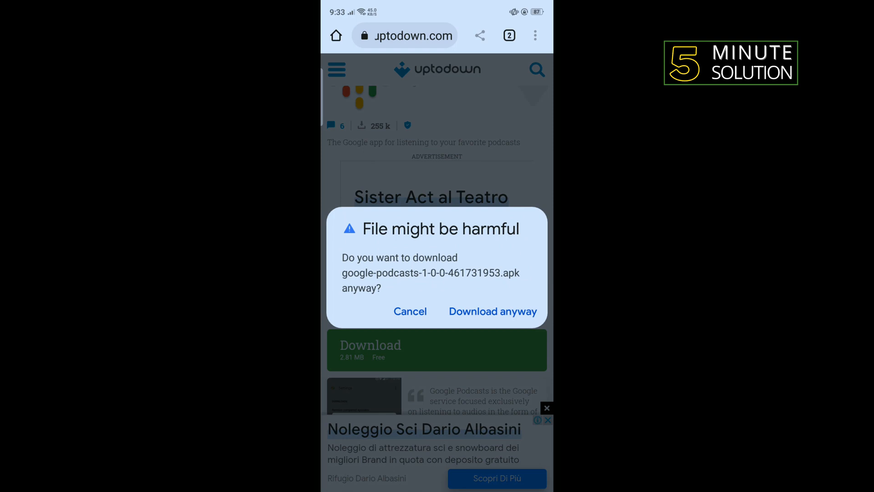
{"action": "left_click", "coordinate": [493, 311]}
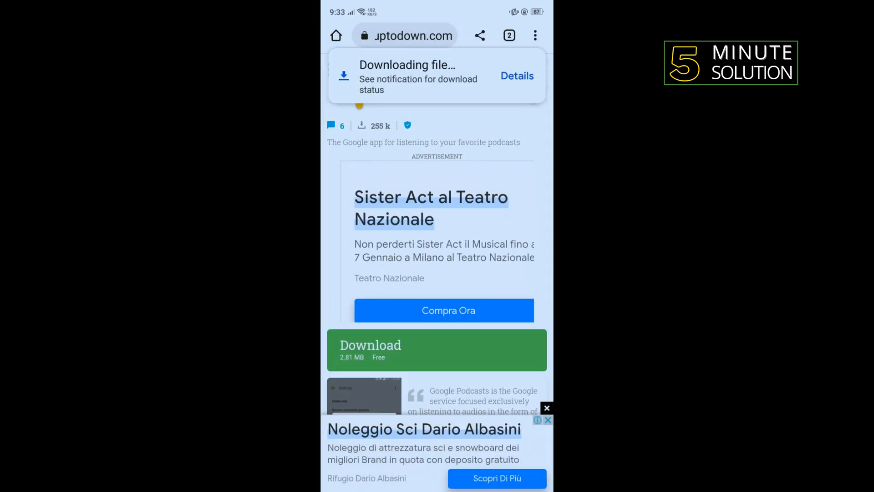
{"action": "scroll", "scroll_direction": "down", "scroll_amount": 3}
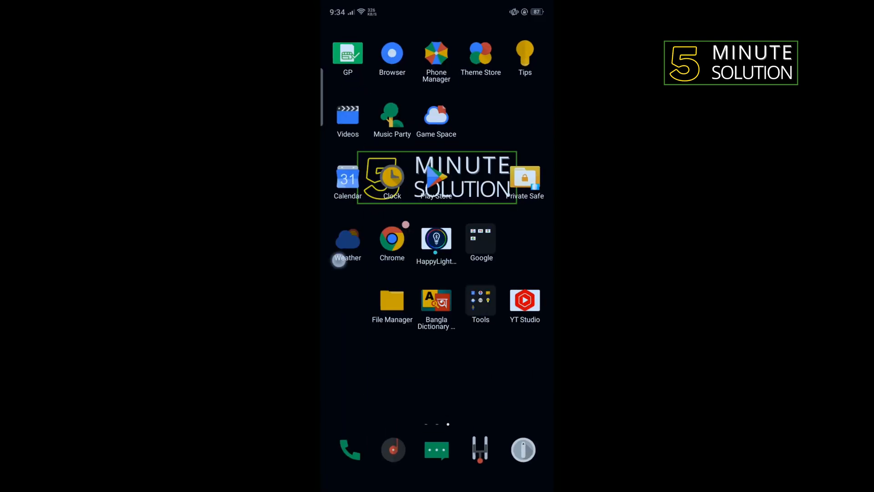
{"action": "scroll", "scroll_direction": "left", "scroll_amount": 3}
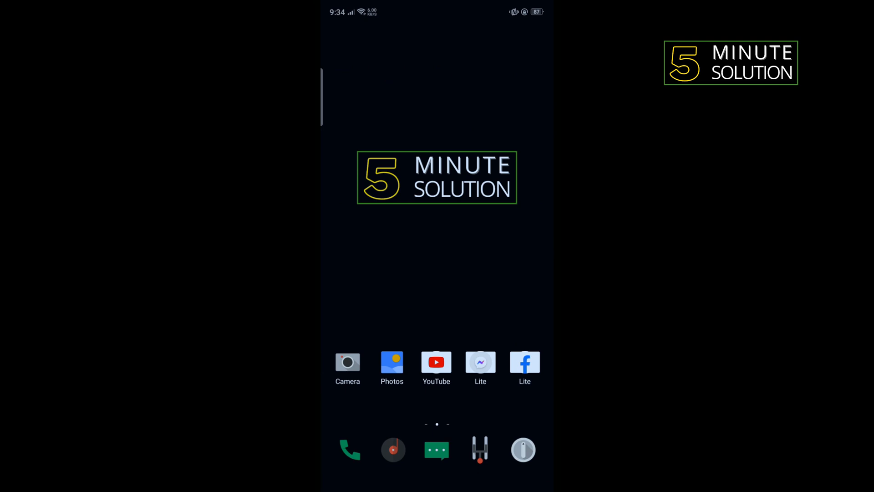